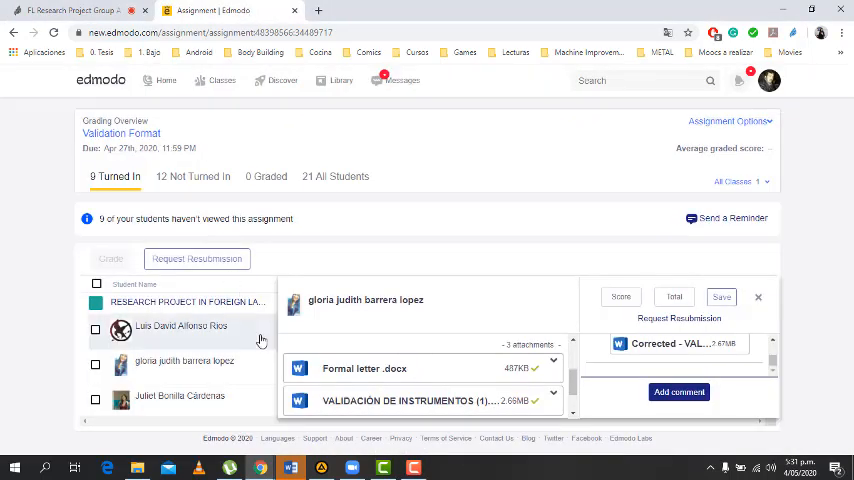
Open the student's Validation Format submission and its attached 'Rejilla para validación de instrumentos' file
scroll(down, 3)
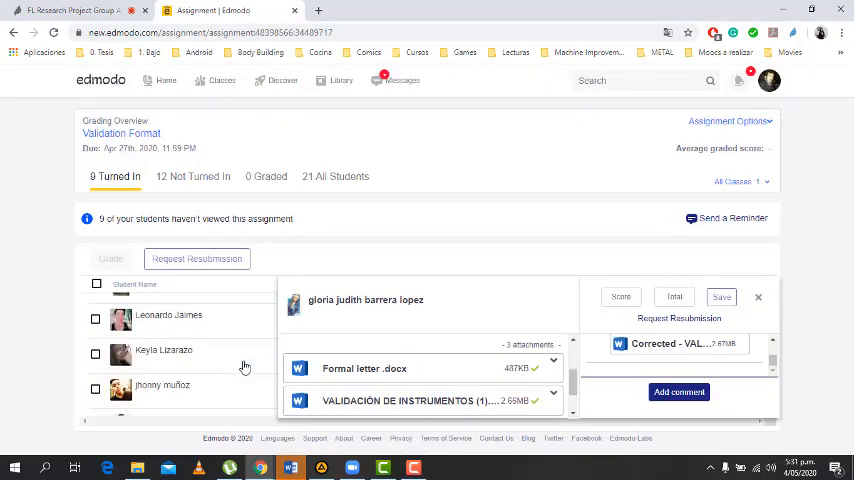
click(162, 338)
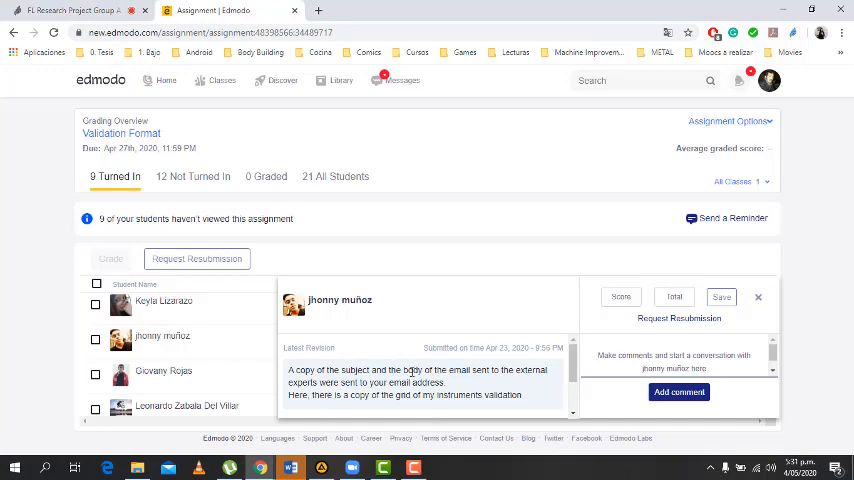
scroll(down, 3)
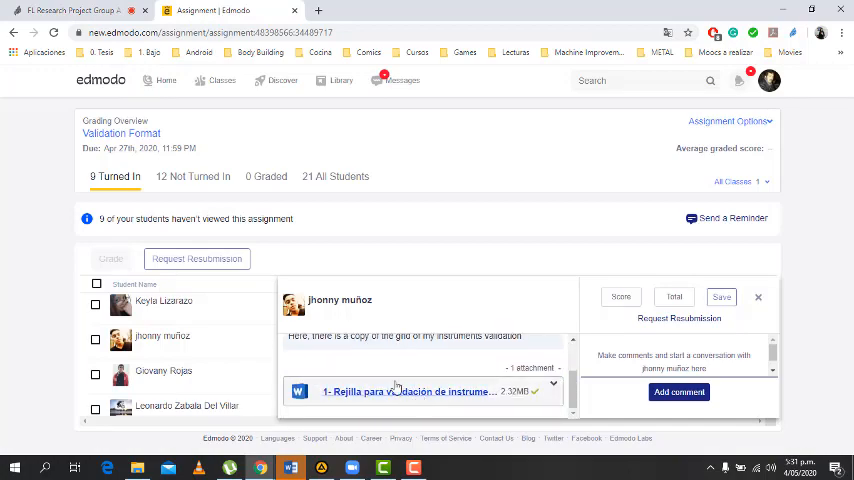
click(64, 10)
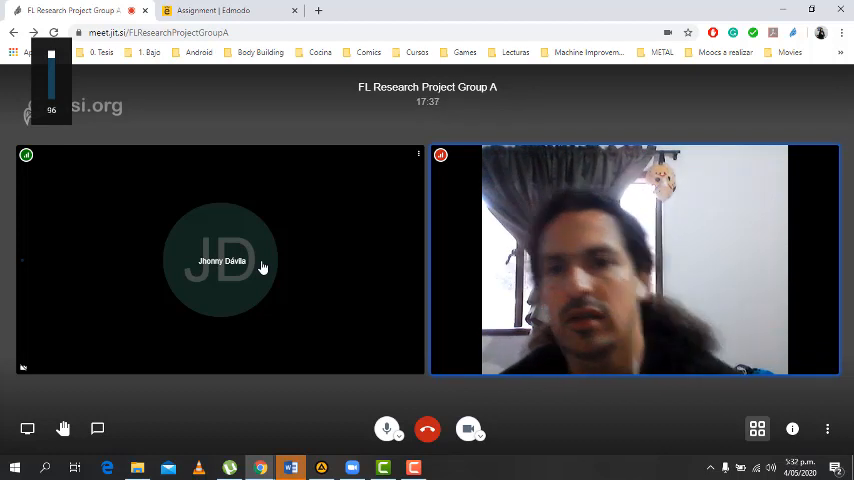
click(230, 10)
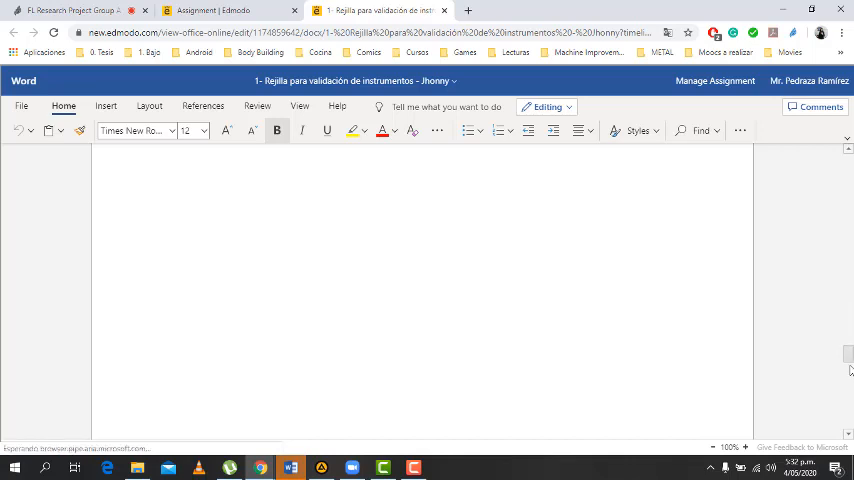
Read the validation grid down to the Observation Grid, find no comments, and return to the Edmodo submission page
scroll(down, 3)
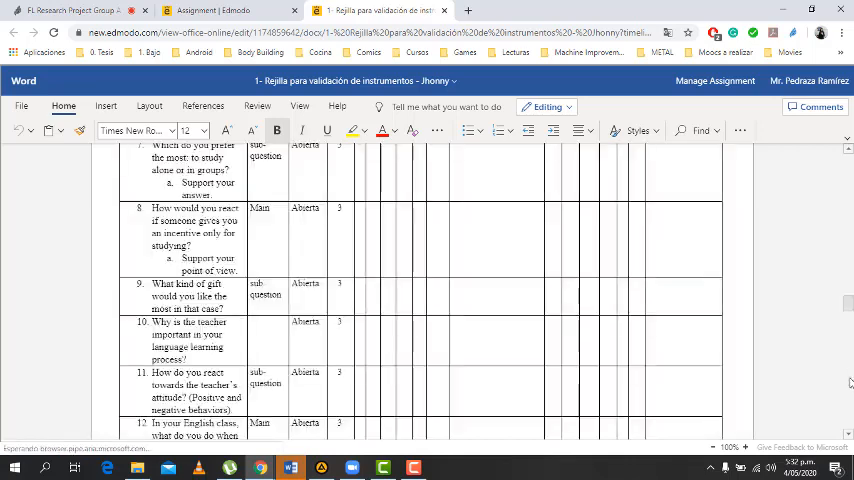
scroll(down, 3)
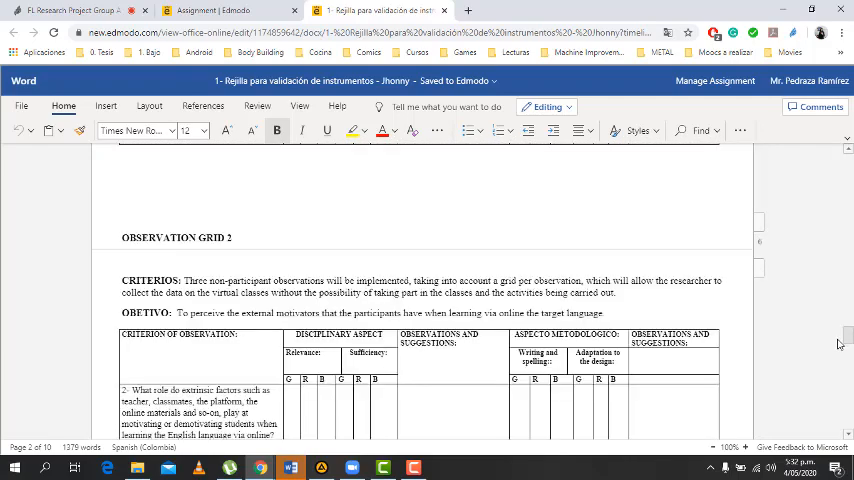
scroll(down, 3)
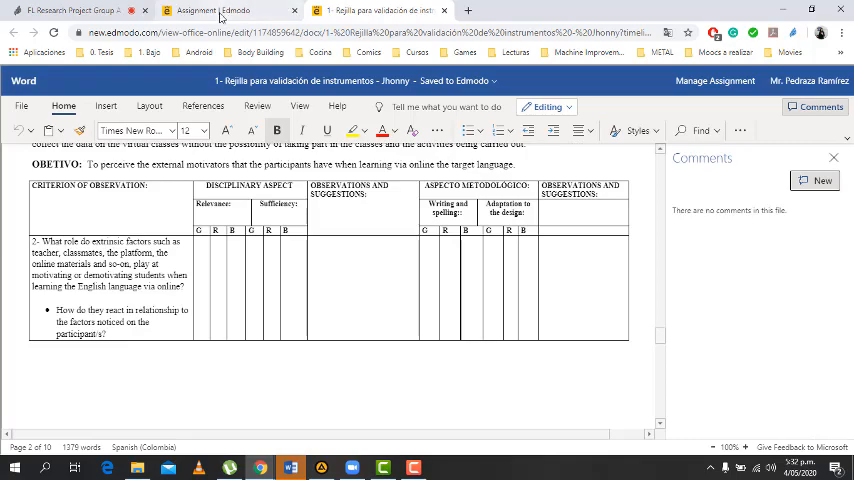
click(216, 10)
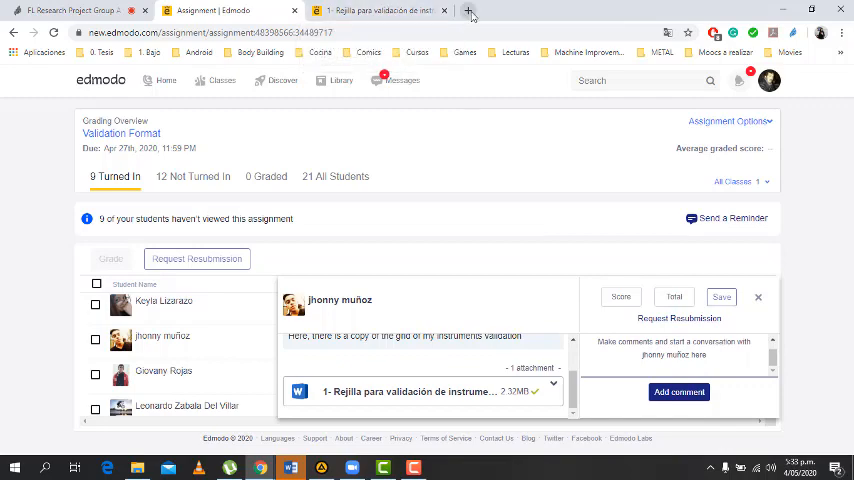
mouse_move(470, 12)
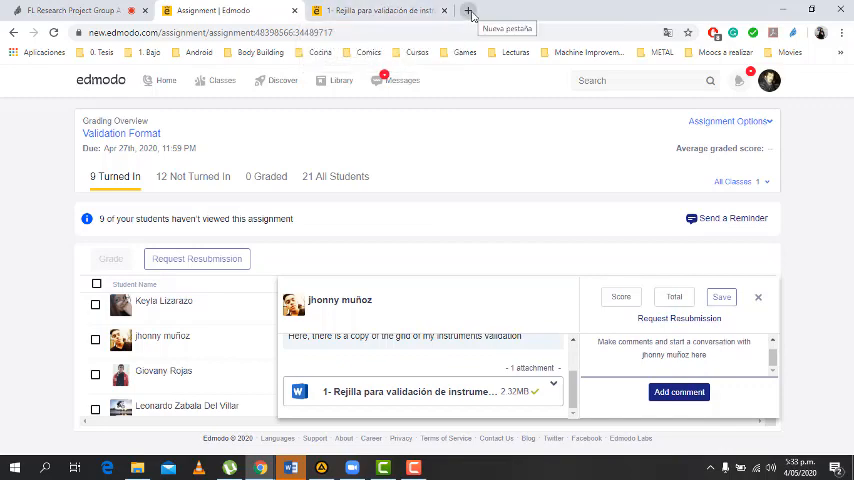
Go to hotmail.com in a new Chrome tab to reach the Outlook inbox
click(470, 12)
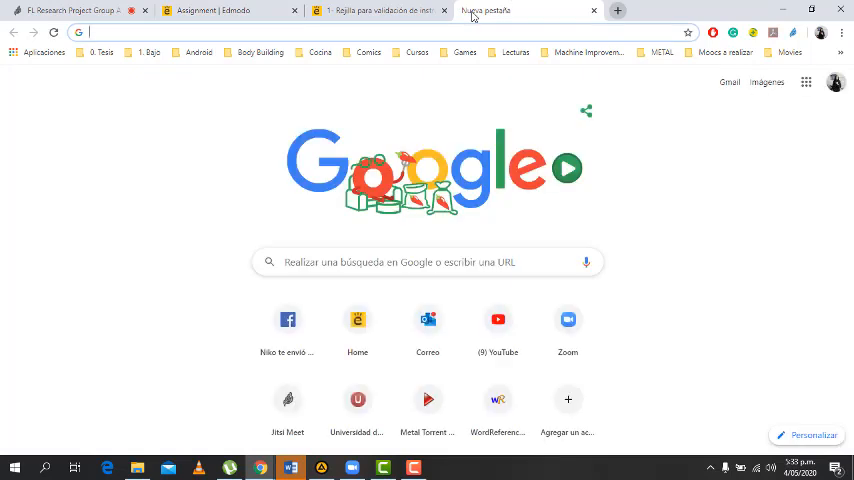
text(hotmail.com)
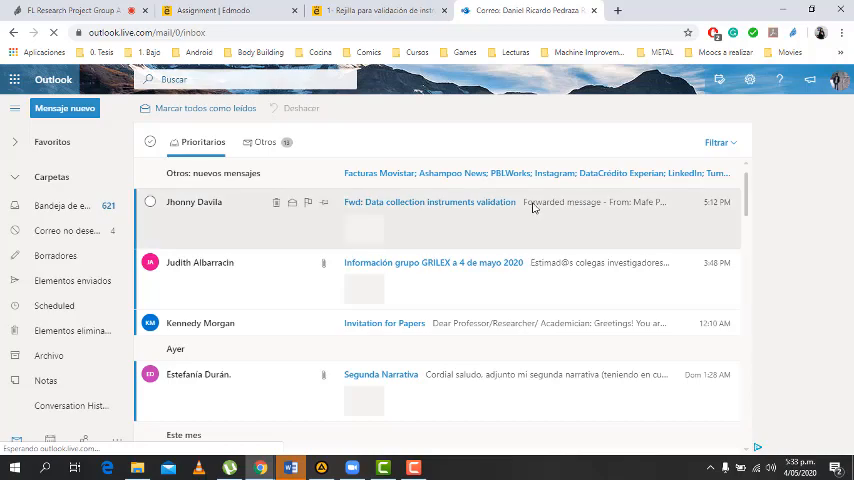
Open the 'Fwd: Data collection instruments validation' email and its attached validation grid document
click(440, 202)
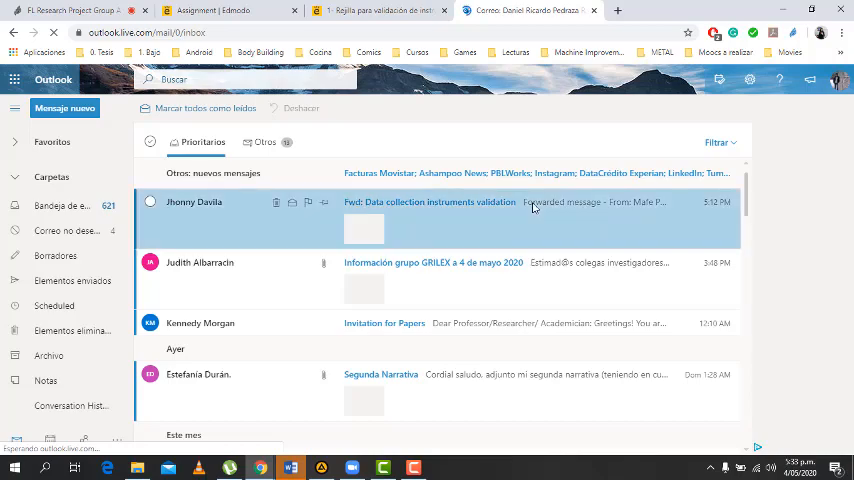
click(430, 202)
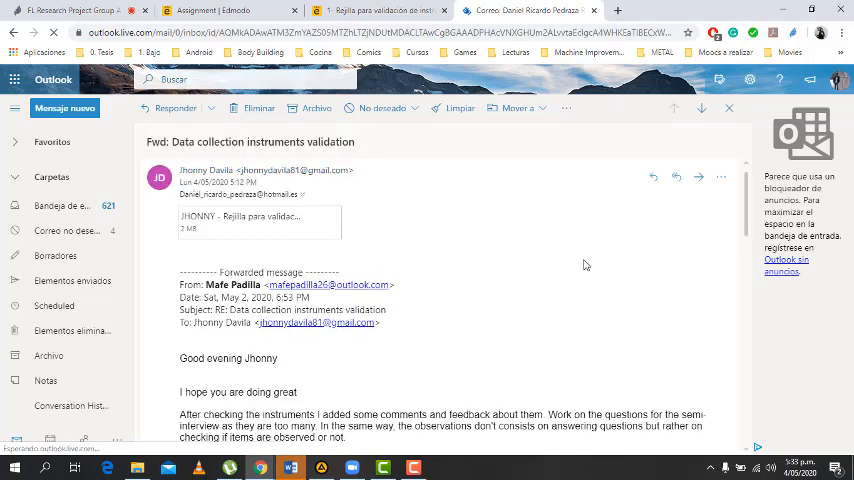
scroll(down, 3)
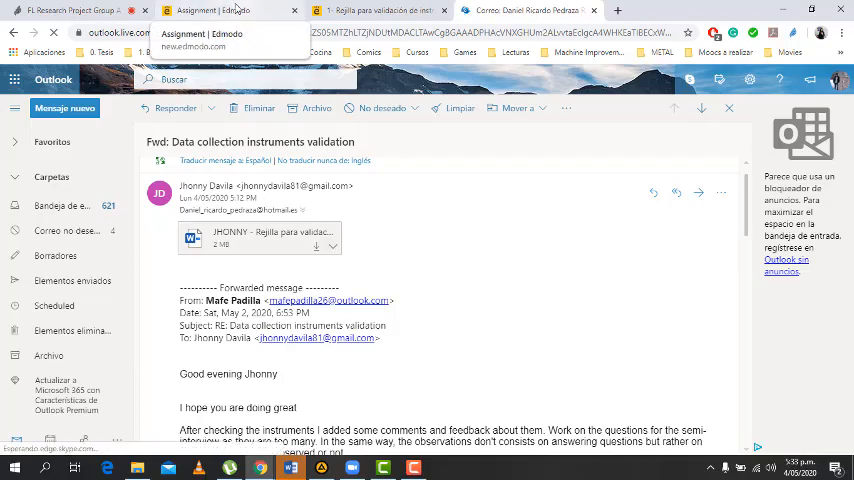
click(260, 238)
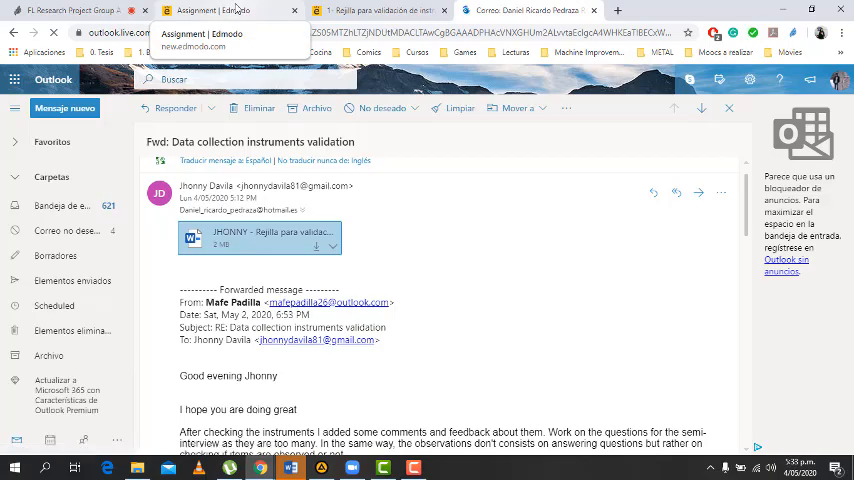
click(64, 14)
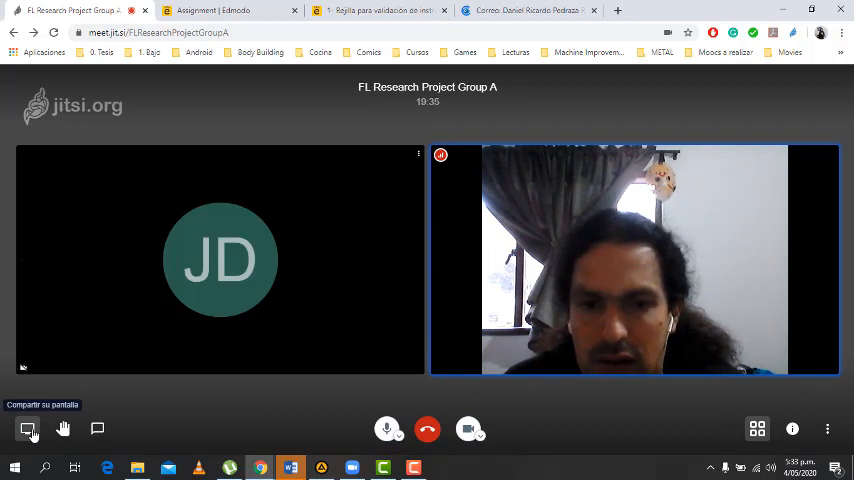
click(28, 428)
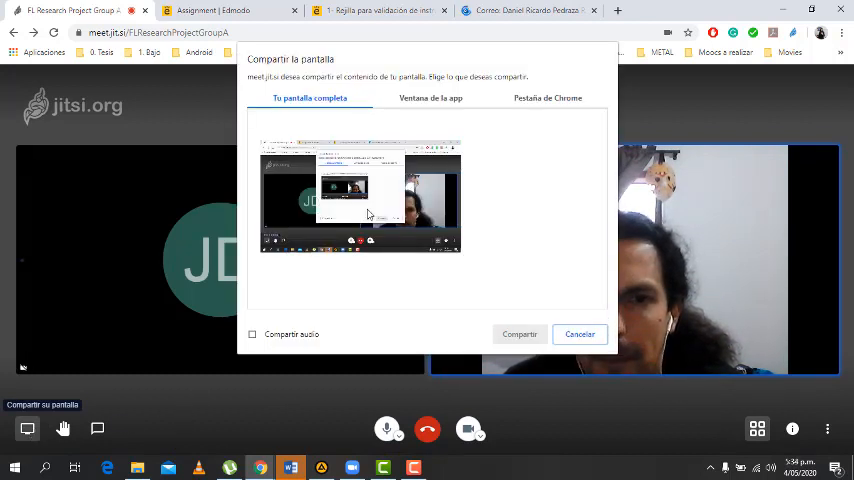
click(580, 334)
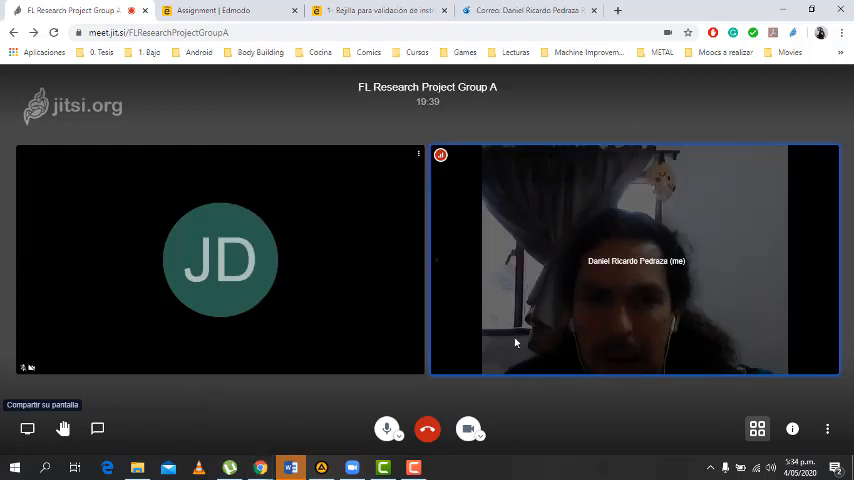
click(528, 10)
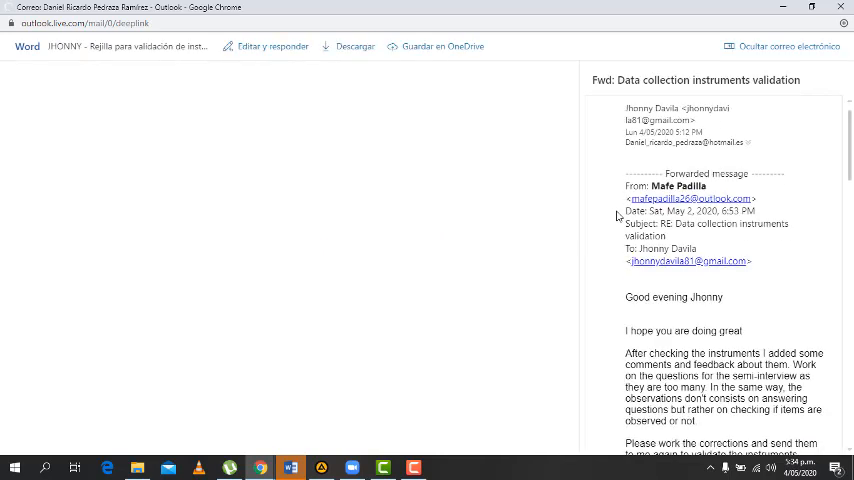
Read the interview criteria and question table down to Observation Grid 1 and view the reviewer comment beside the interview criterion
click(788, 46)
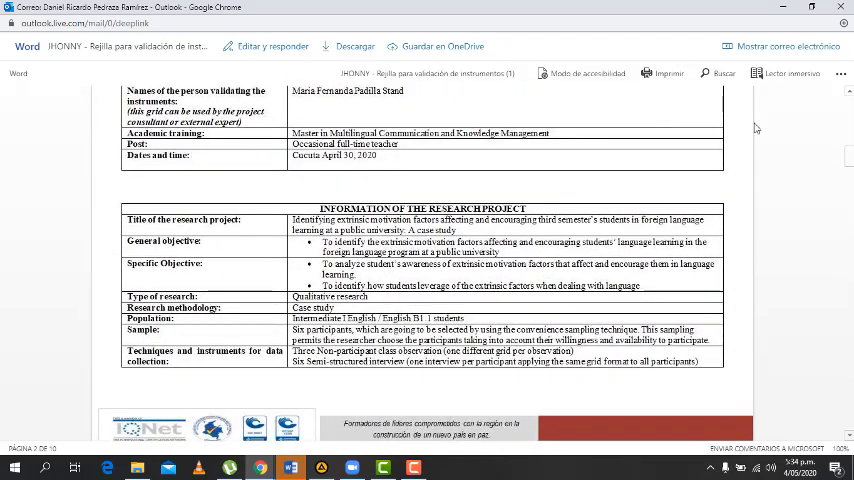
click(840, 72)
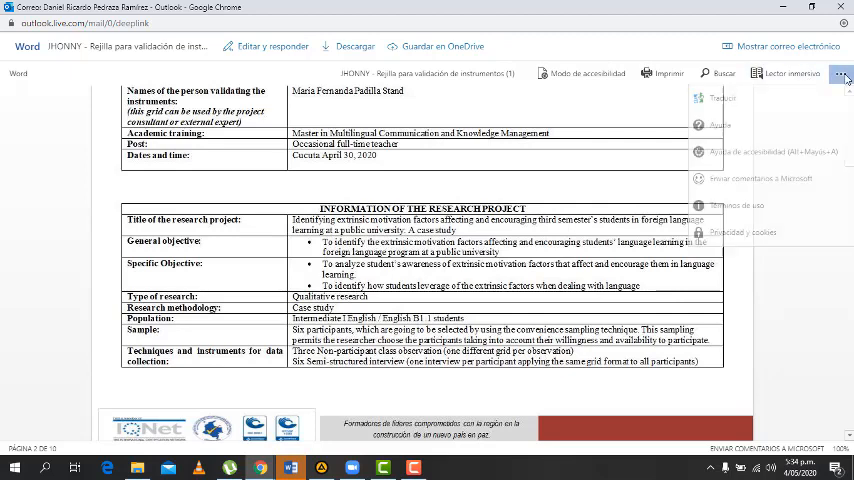
scroll(down, 3)
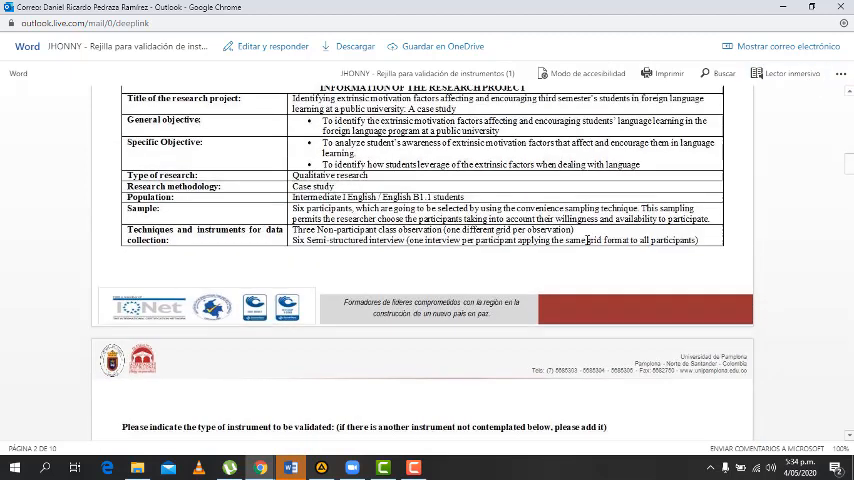
scroll(down, 3)
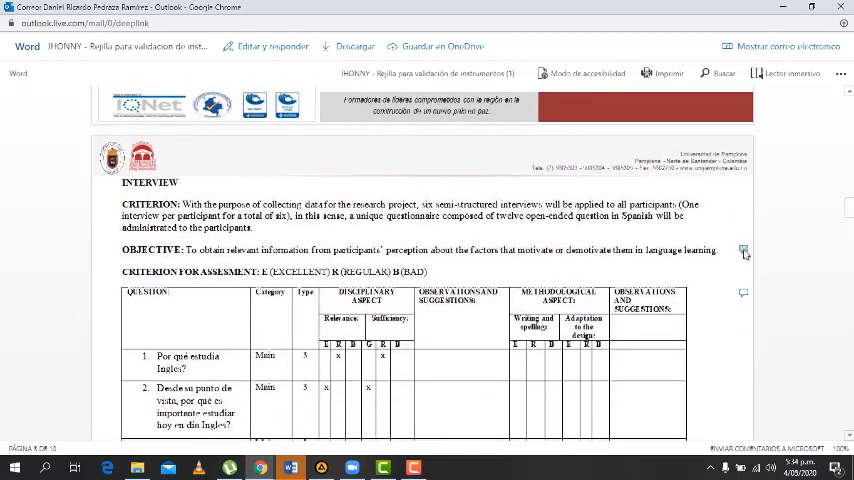
click(744, 250)
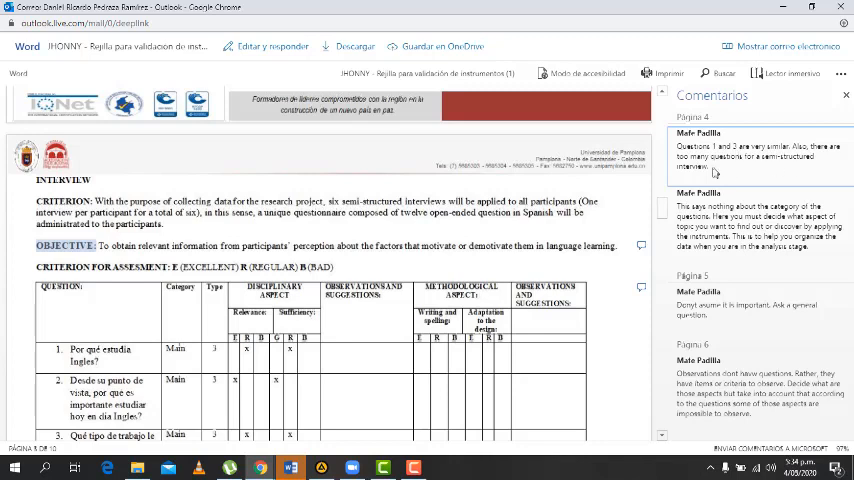
mouse_move(764, 172)
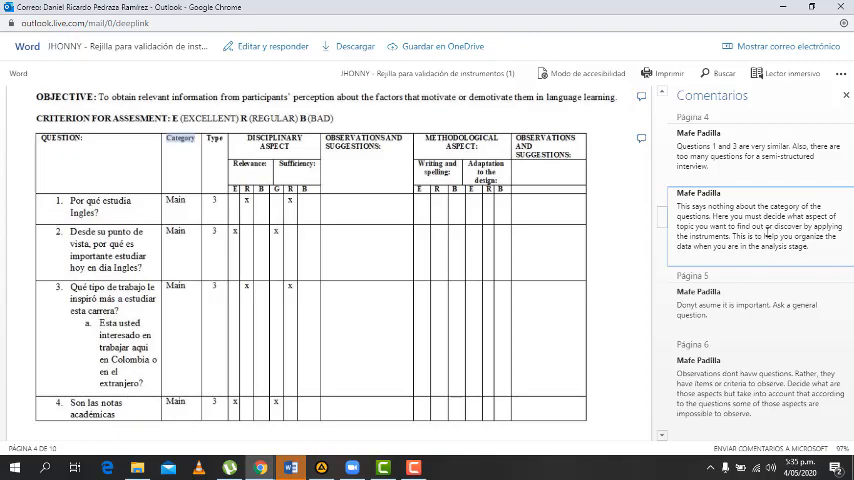
mouse_move(768, 232)
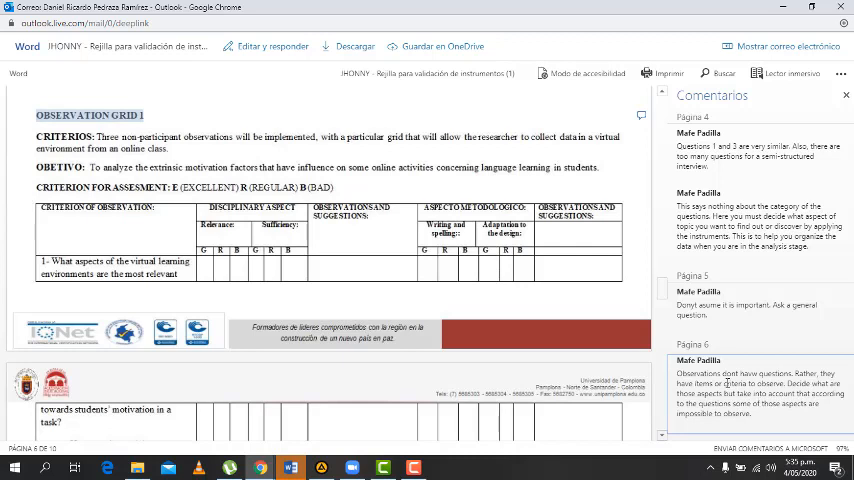
mouse_move(658, 292)
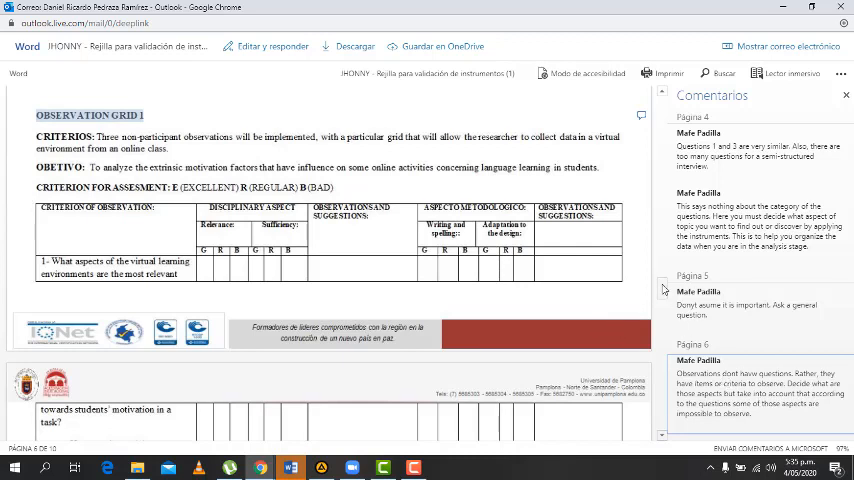
Read through Observation Grids 1 and 2 with their assessment criteria until Observation Grid 3 begins
scroll(down, 3)
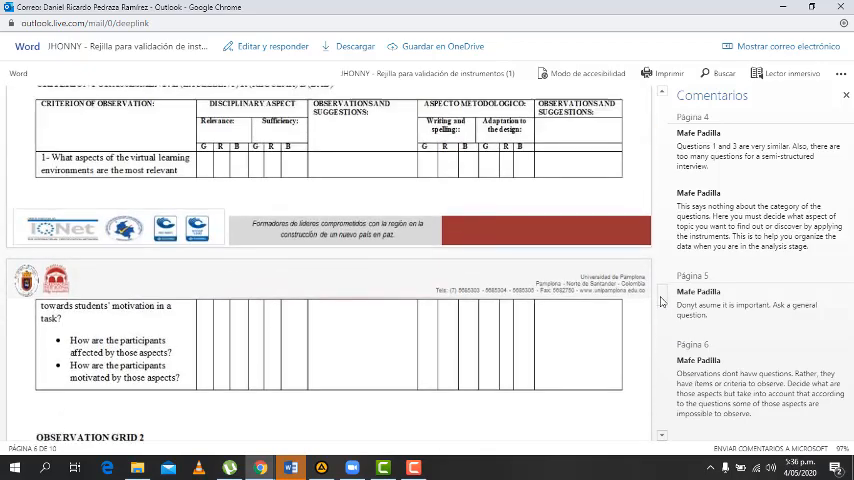
scroll(down, 3)
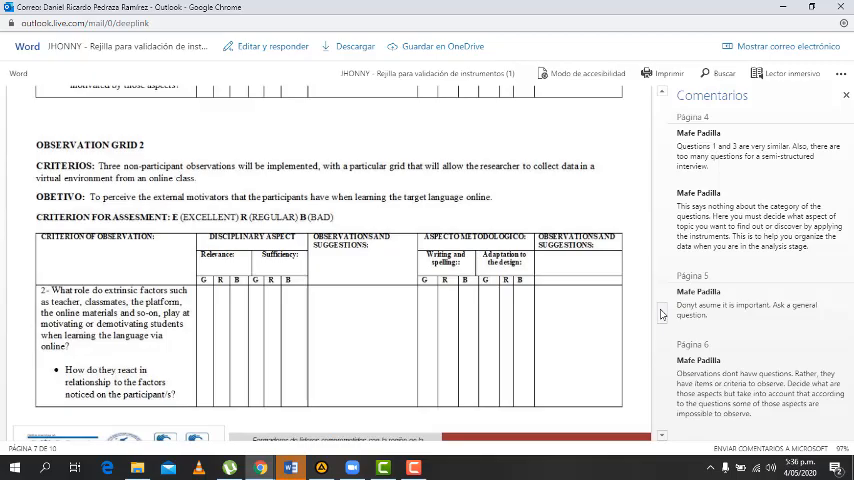
mouse_move(358, 328)
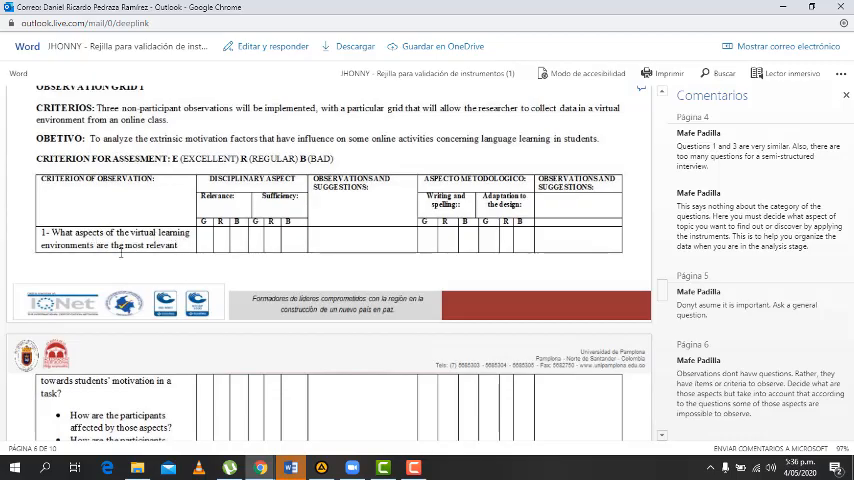
scroll(down, 3)
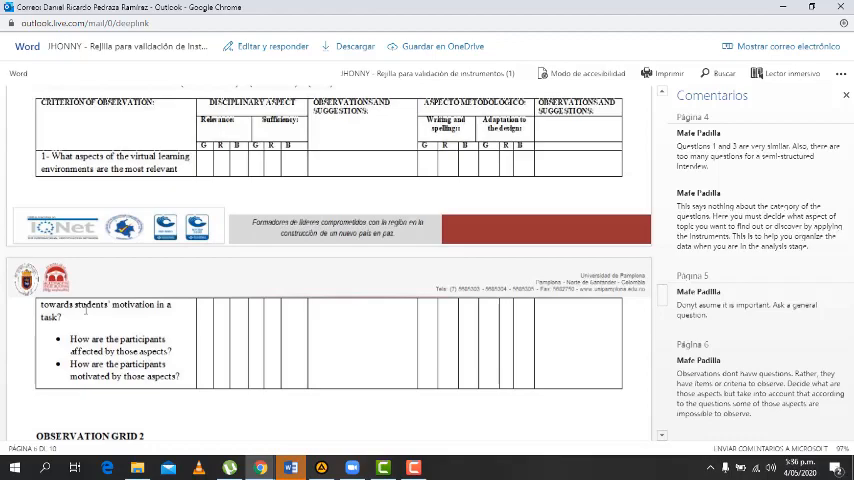
scroll(down, 3)
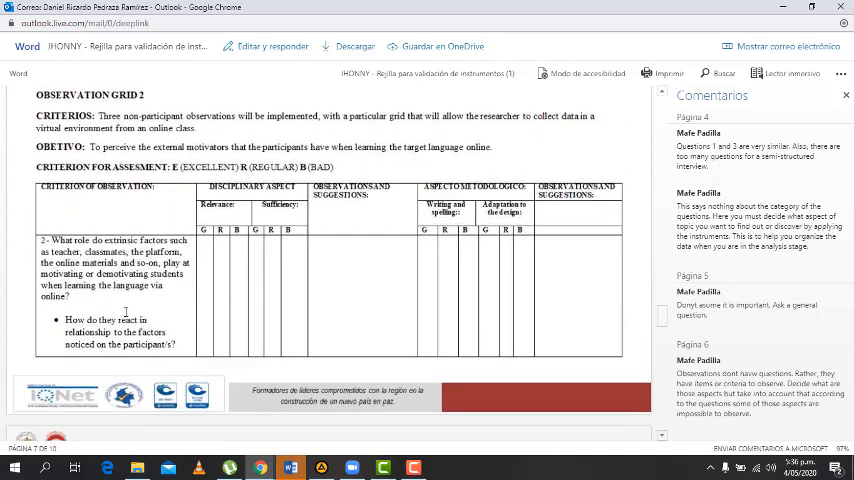
scroll(down, 3)
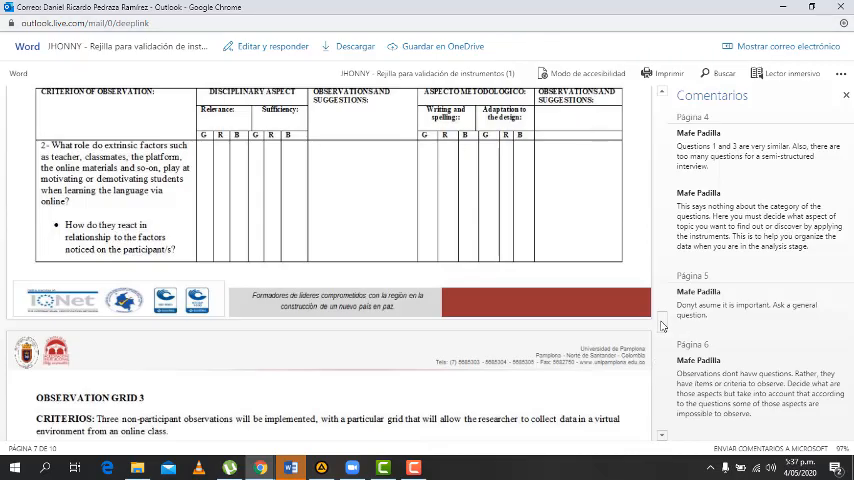
Go back over interview questions 5–12 to the interview objective and the top of the criteria table
scroll(down, 3)
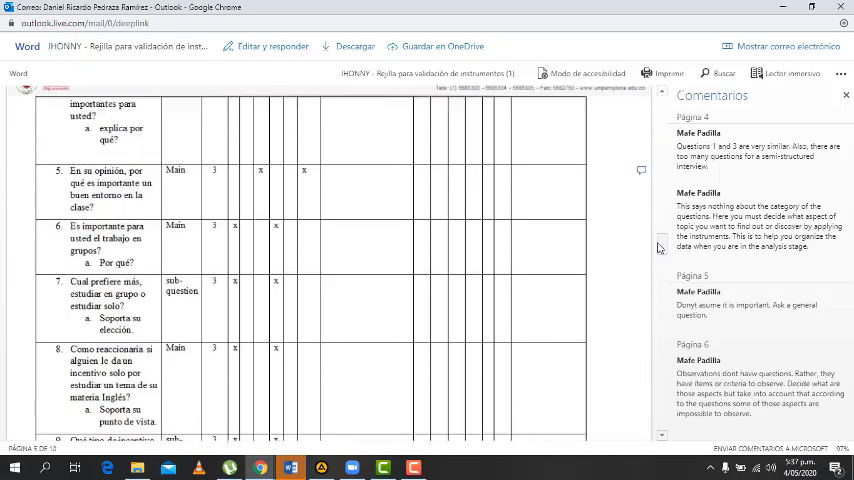
scroll(down, 3)
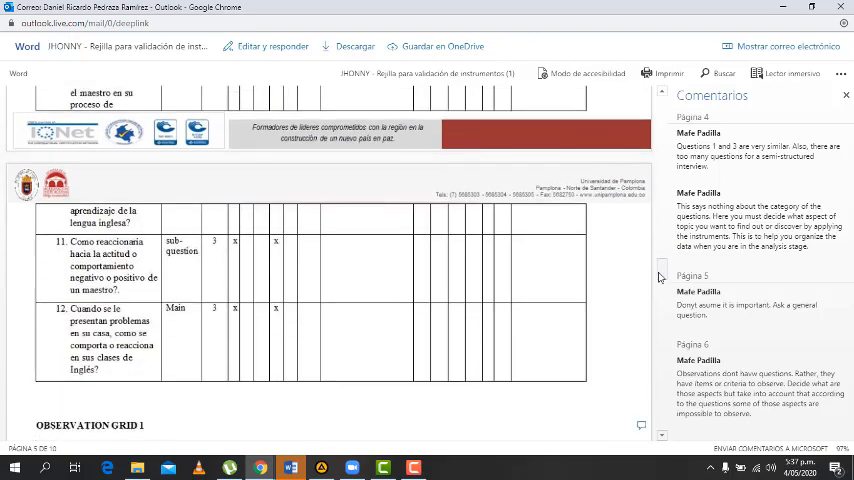
scroll(down, 3)
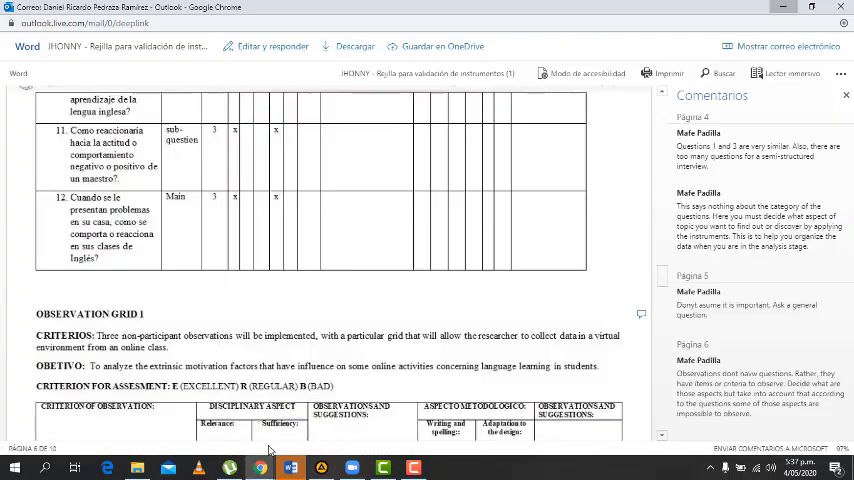
mouse_move(632, 222)
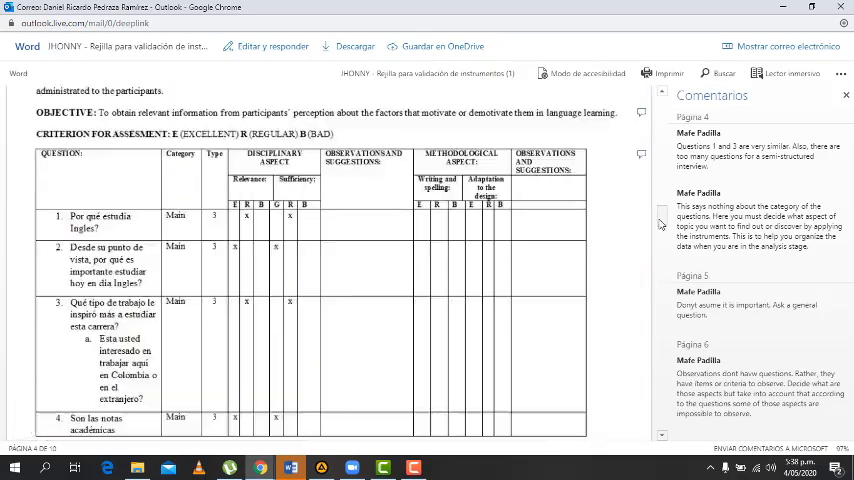
scroll(down, 3)
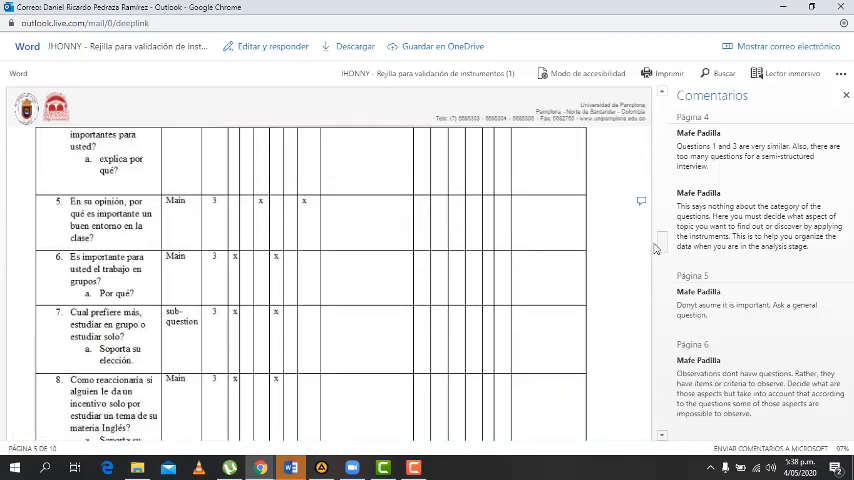
scroll(down, 3)
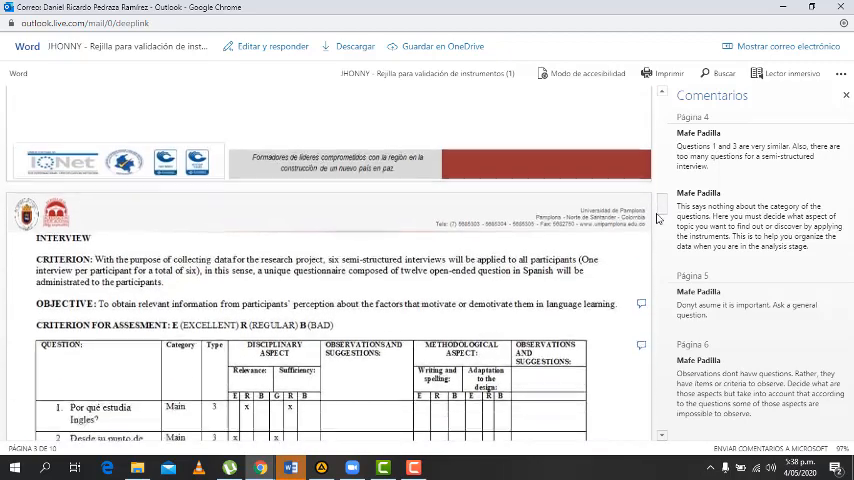
scroll(down, 3)
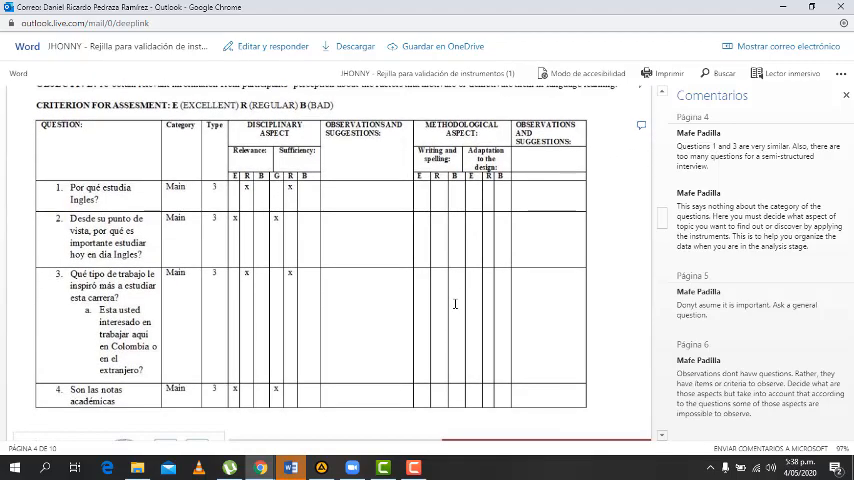
scroll(down, 3)
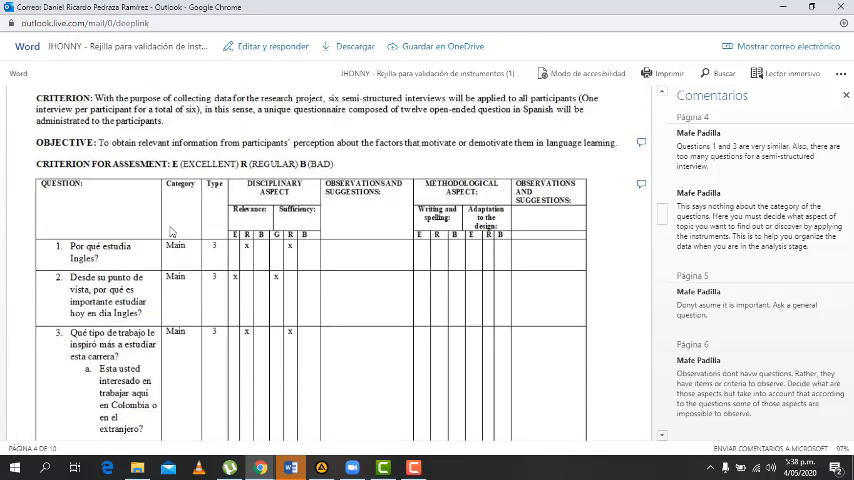
mouse_move(624, 264)
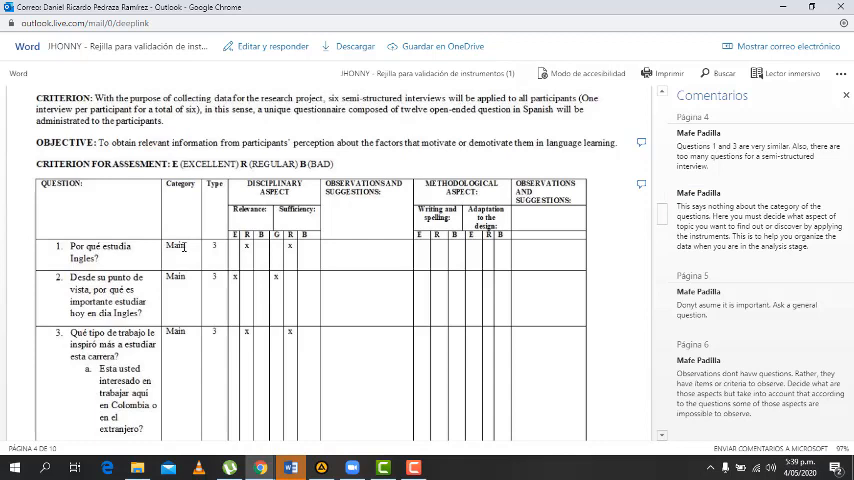
mouse_move(178, 272)
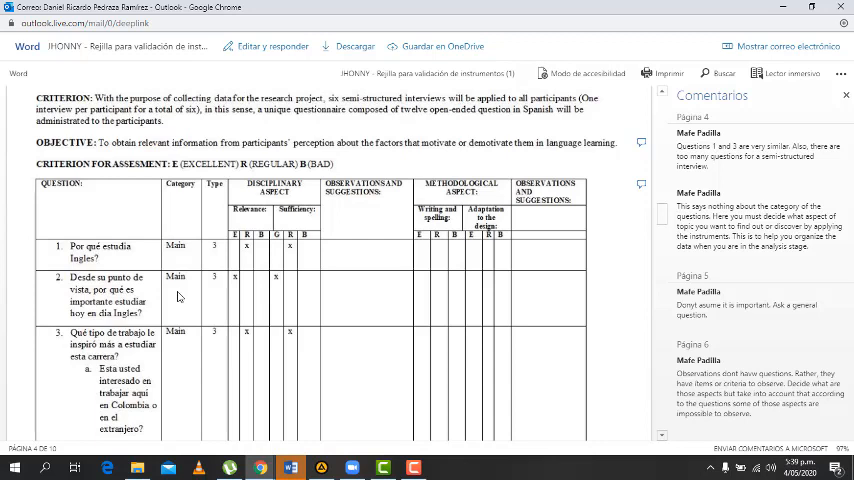
Look over interview questions 1 to 5, then switch back to the FL Research Project Group A Jitsi Meet call
scroll(down, 3)
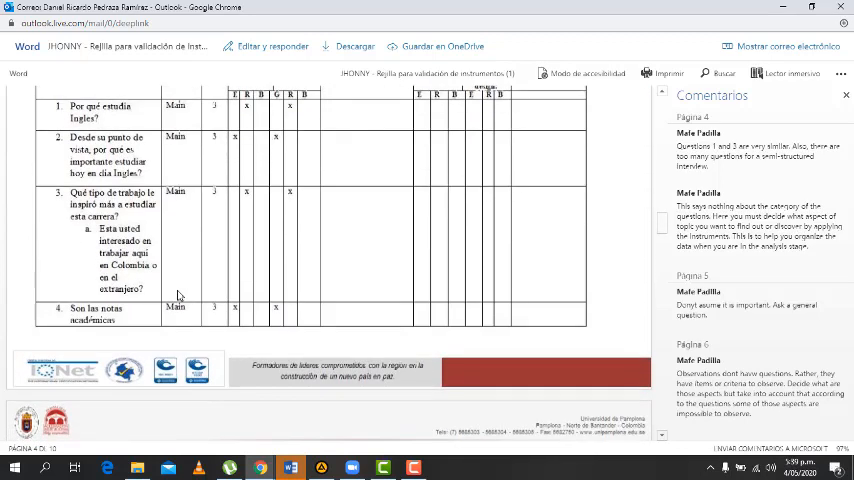
scroll(down, 3)
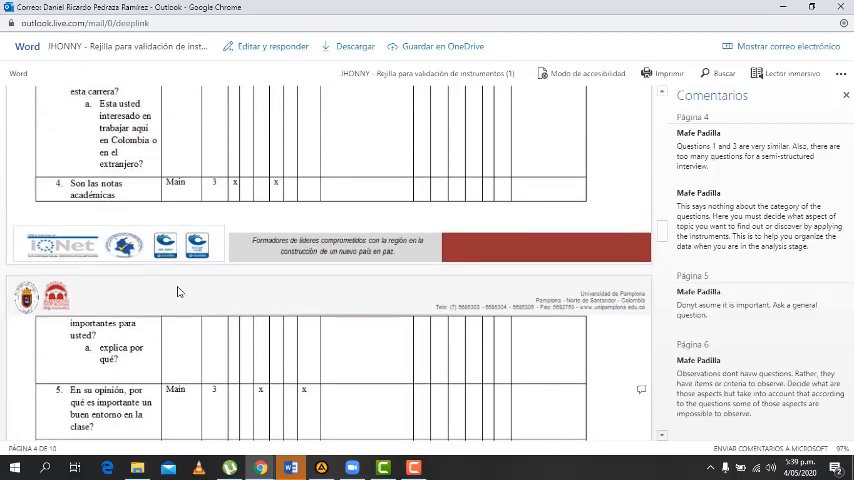
scroll(down, 3)
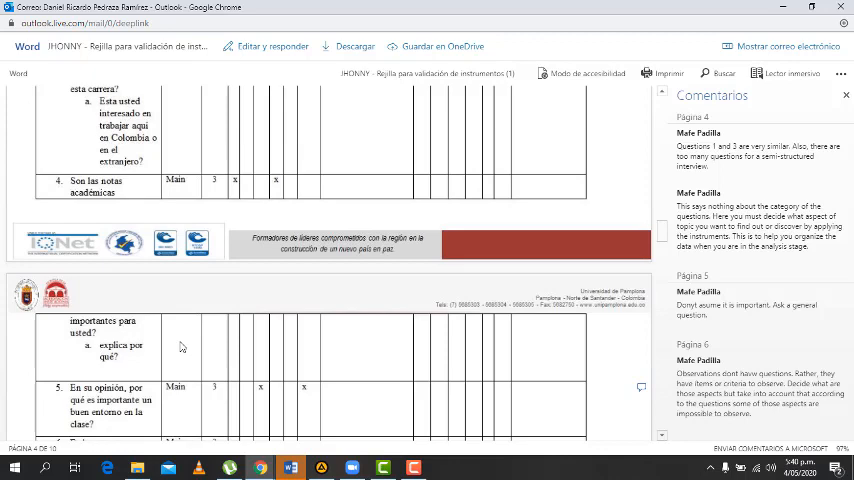
key(alt+tab)
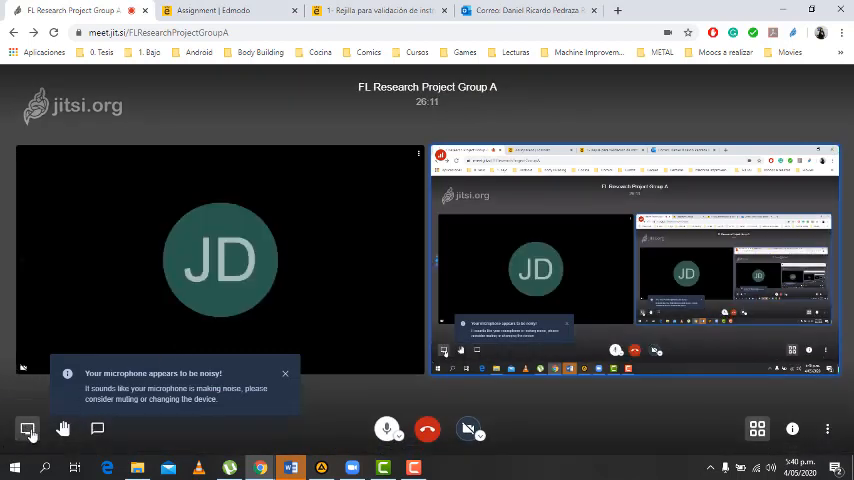
mouse_move(28, 428)
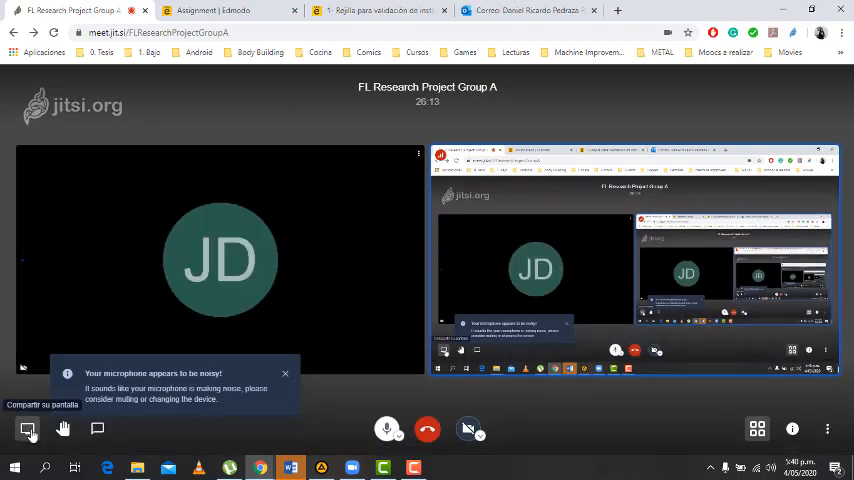